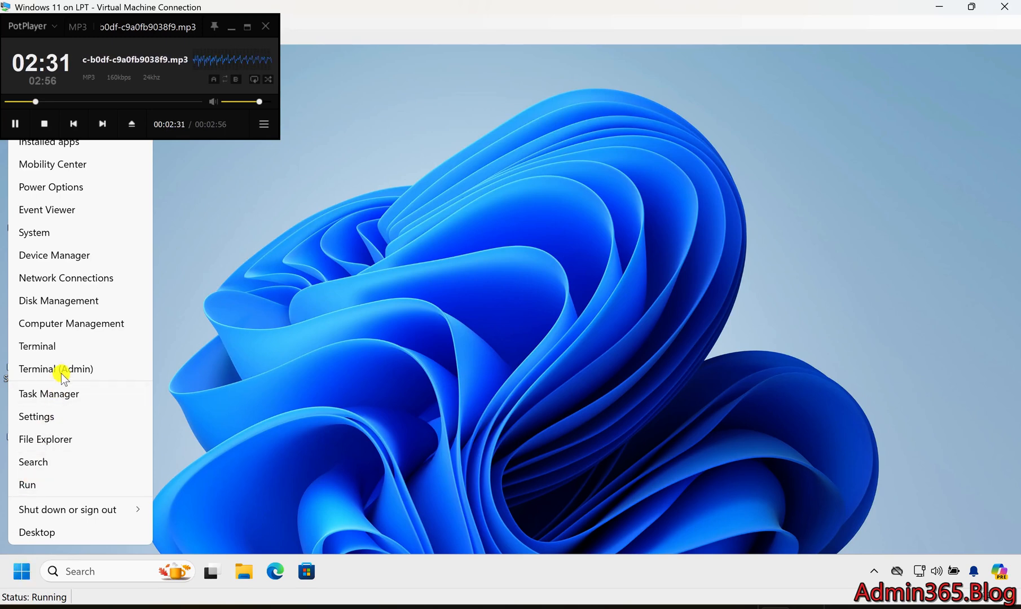
{"action": "mouse_move", "coordinate": [63, 417]}
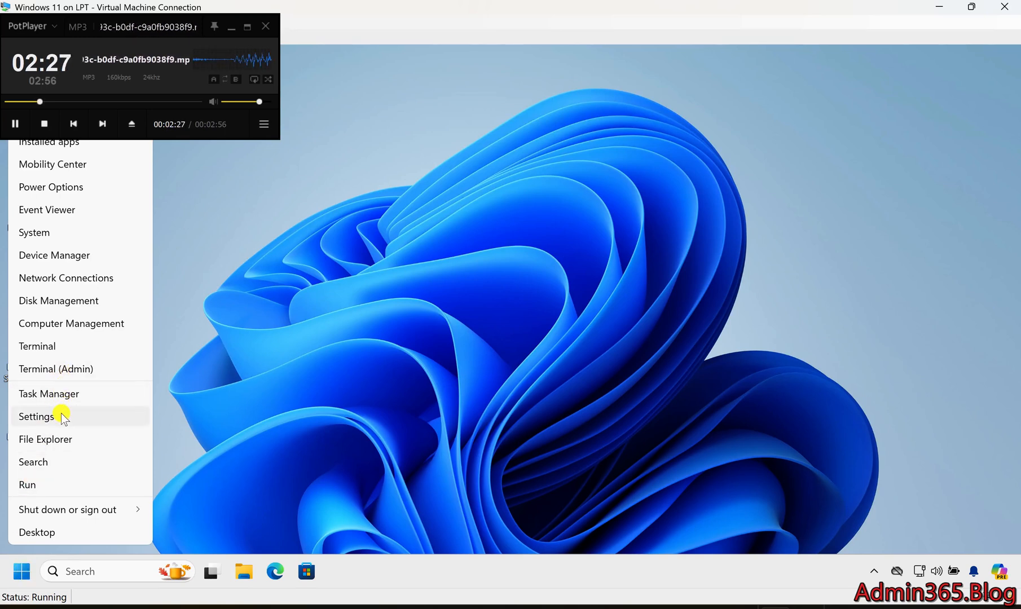
Reach the Gaming settings category from the Start menu's Settings entry.
{"action": "left_click", "coordinate": [36, 416]}
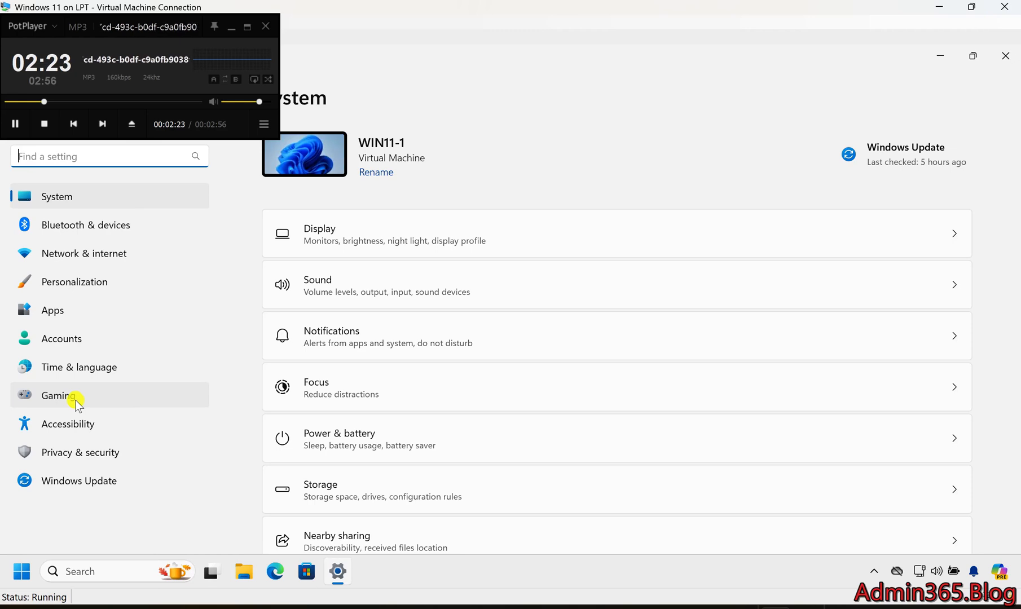
{"action": "left_click", "coordinate": [58, 395]}
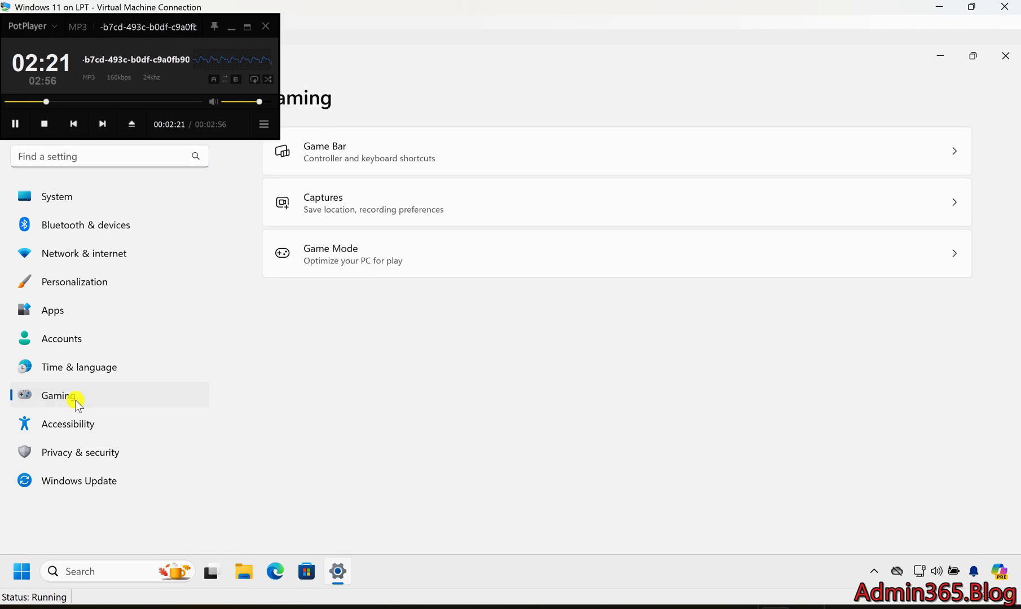
{"action": "mouse_move", "coordinate": [688, 259]}
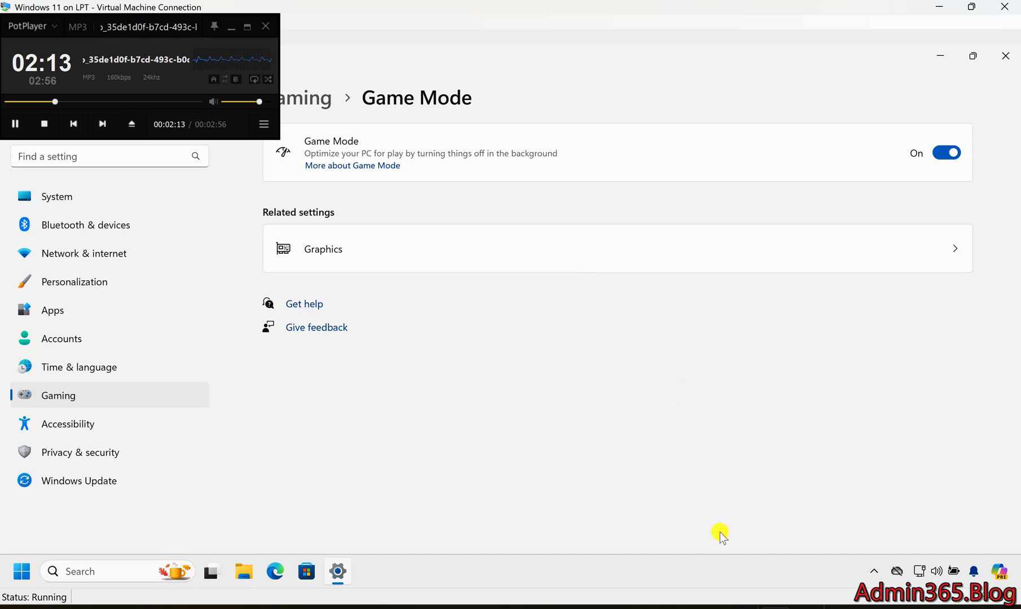
{"action": "mouse_move", "coordinate": [720, 448]}
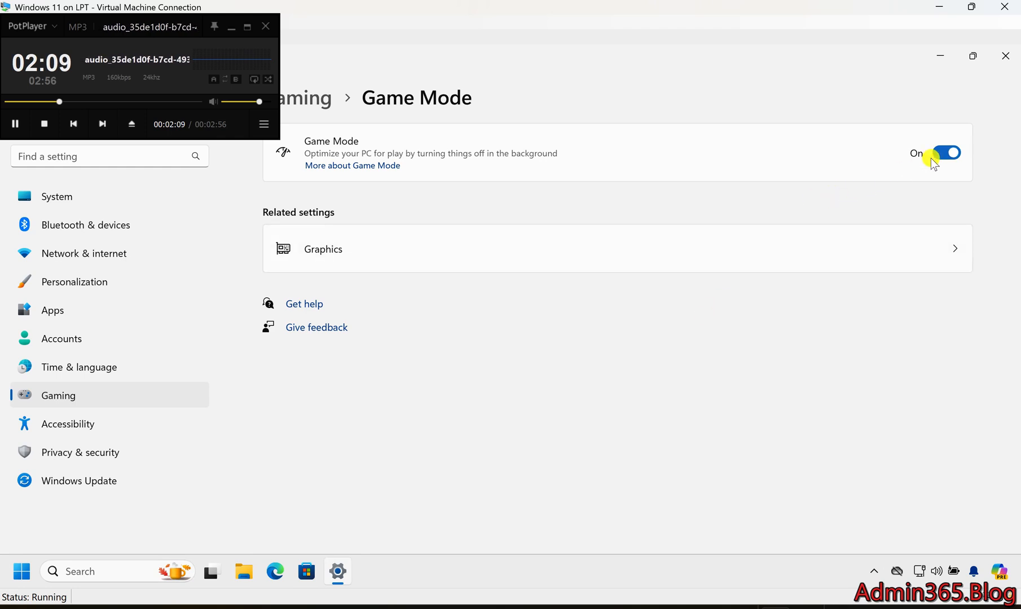
Toggle Game Mode off and back on, leaving it enabled.
{"action": "left_click", "coordinate": [946, 153]}
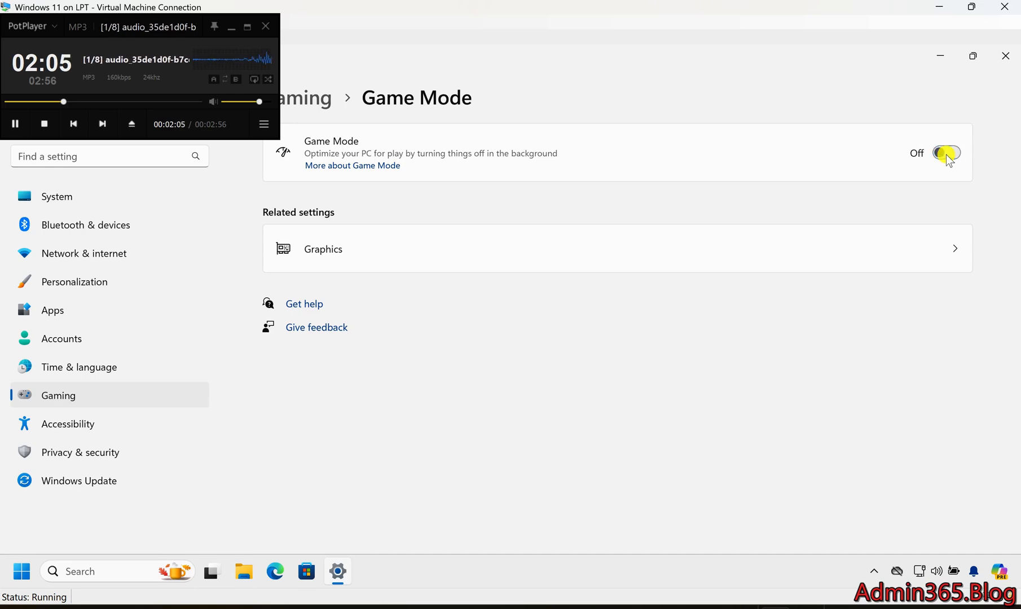
{"action": "left_click", "coordinate": [948, 154]}
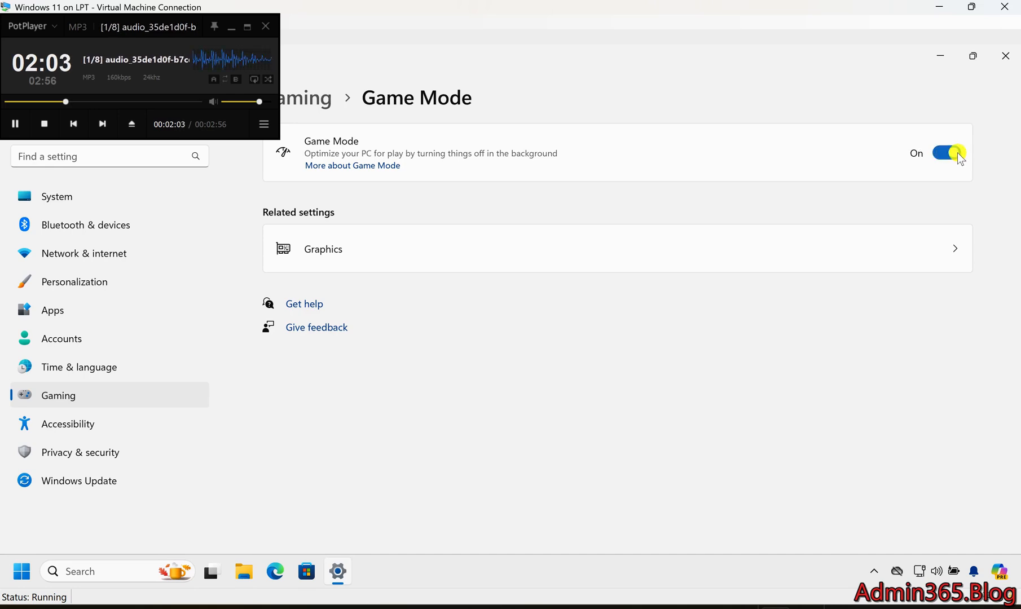
{"action": "left_click", "coordinate": [947, 154]}
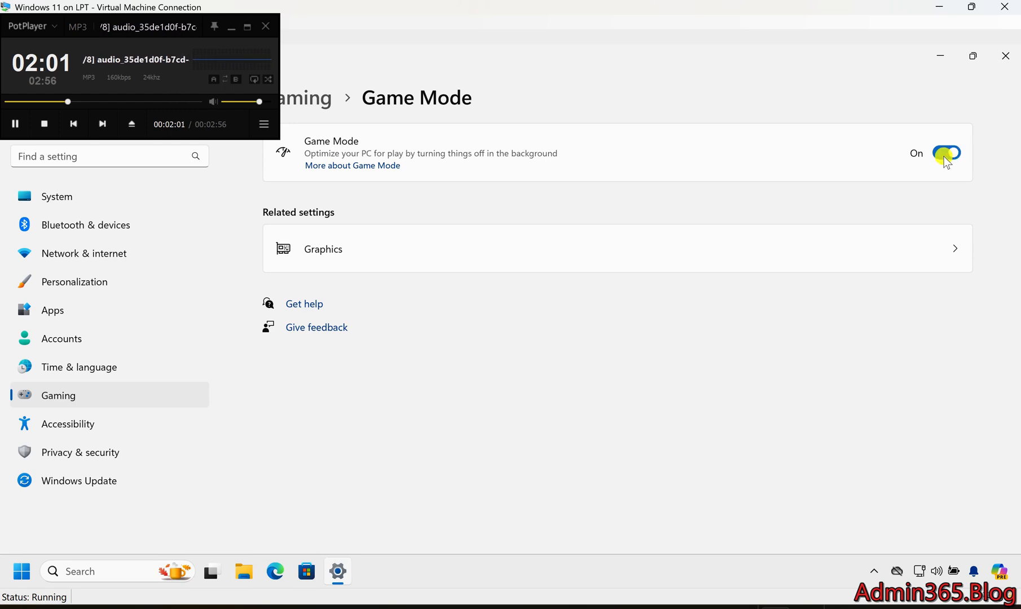
{"action": "left_click", "coordinate": [946, 153]}
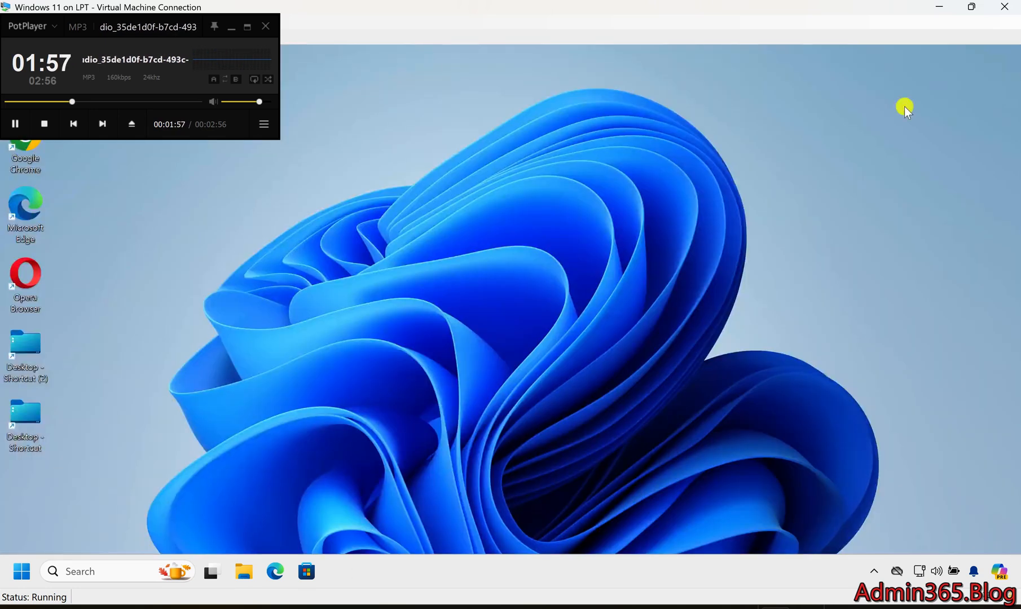
{"action": "mouse_move", "coordinate": [267, 378]}
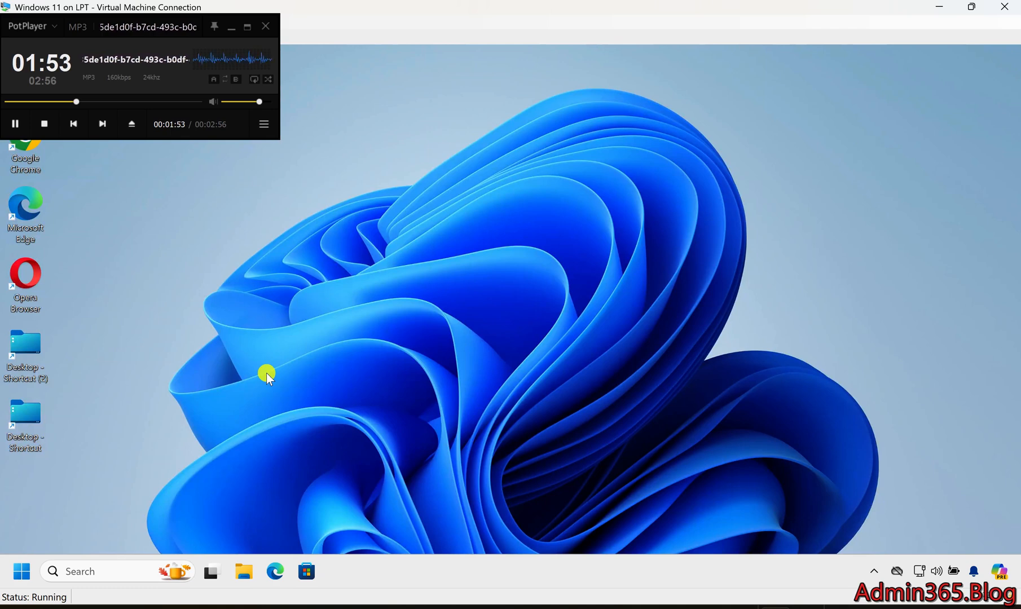
{"action": "mouse_move", "coordinate": [273, 379]}
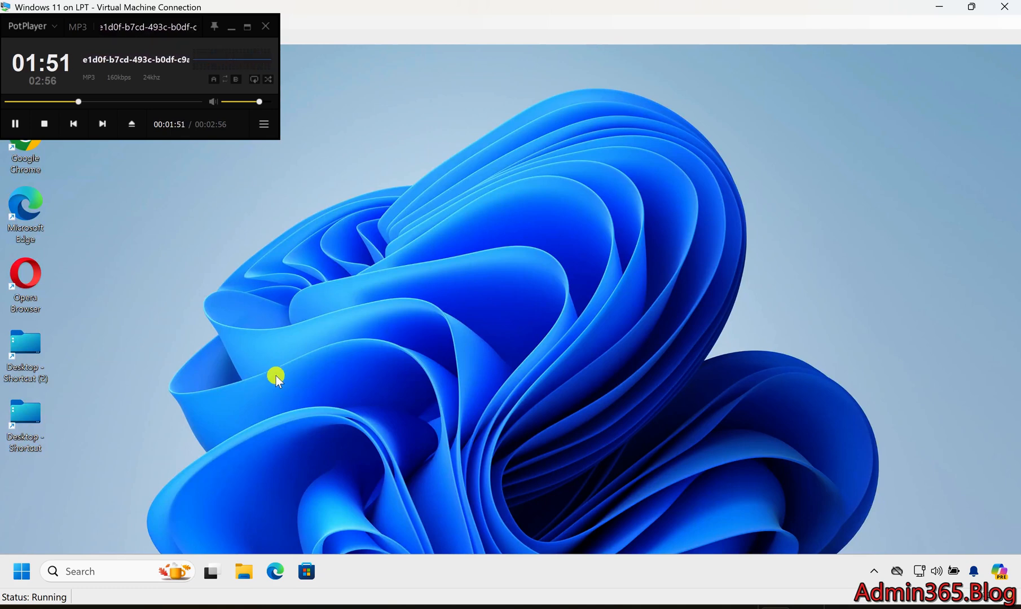
{"action": "mouse_move", "coordinate": [295, 333]}
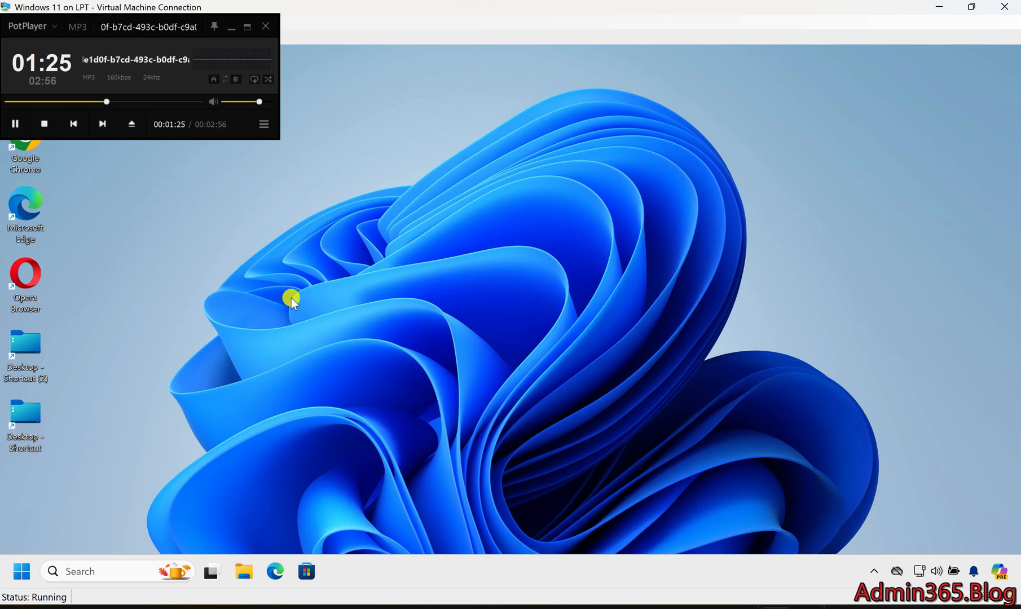
{"action": "mouse_move", "coordinate": [322, 286]}
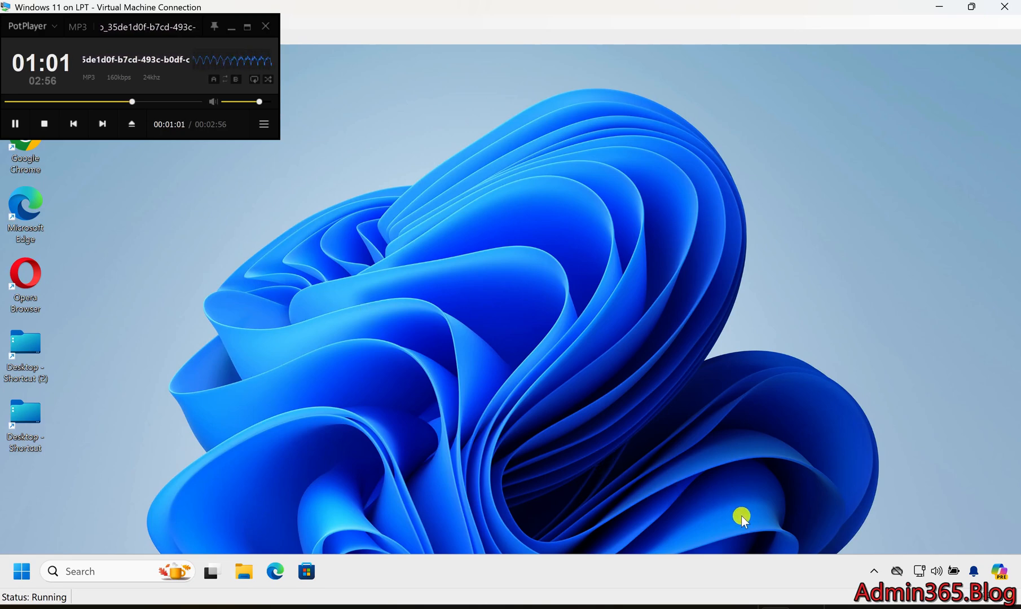
{"action": "mouse_move", "coordinate": [758, 544]}
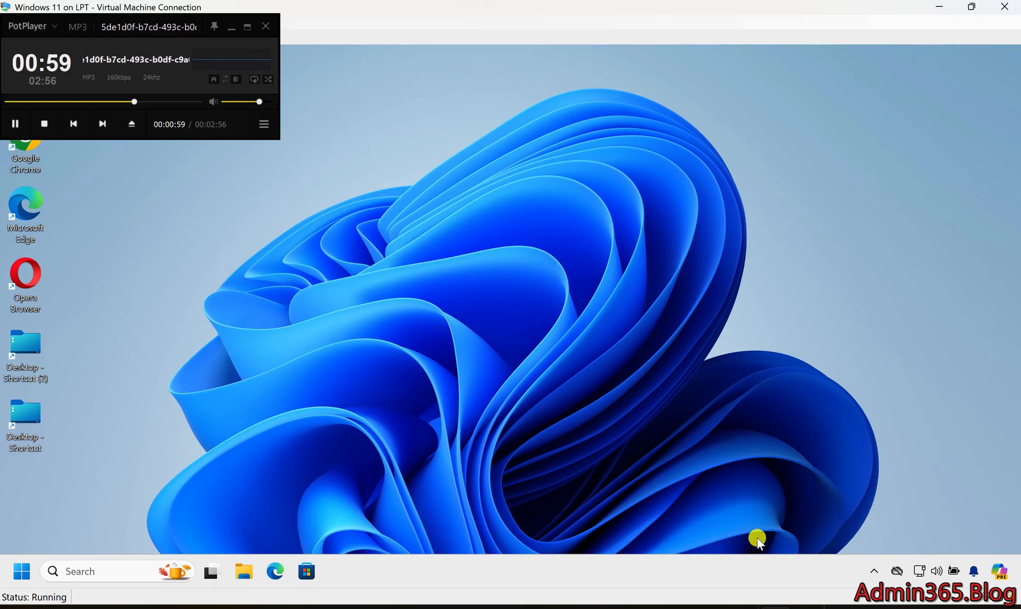